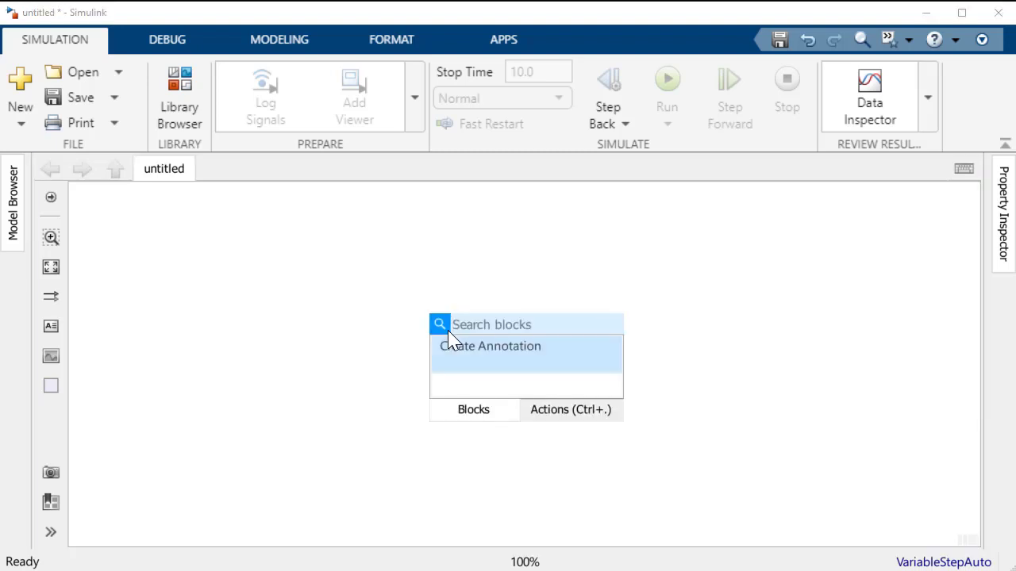
# - Insert a Neighborhood Processing Subsystem block via quick-insert search 'neighb'
pyautogui.write('neighborhood')
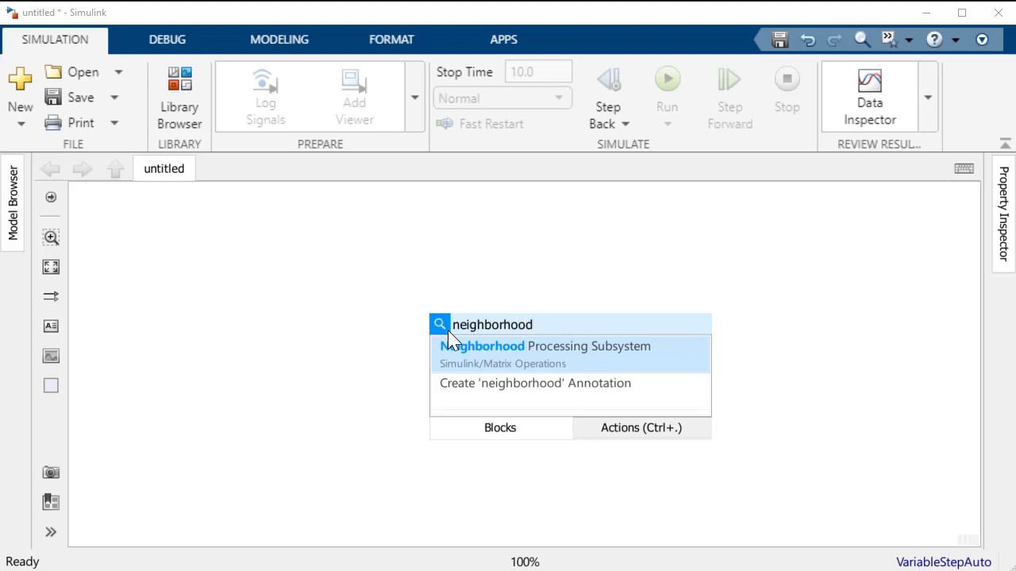
pyautogui.click(544, 346)
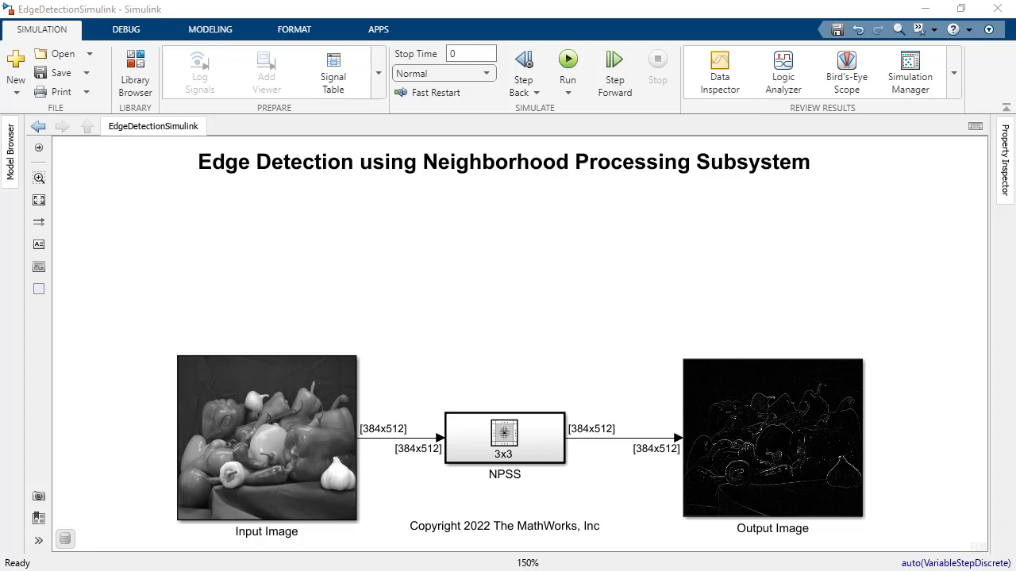
# - Inspect the input and output images, then enter the NPSS subsystem's contents
pyautogui.click(771, 438)
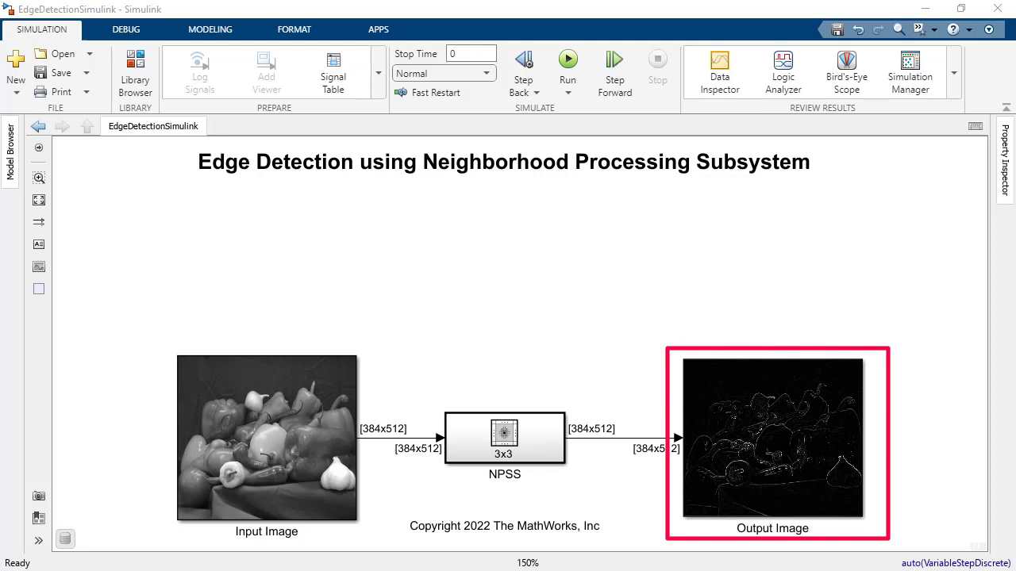
pyautogui.click(266, 438)
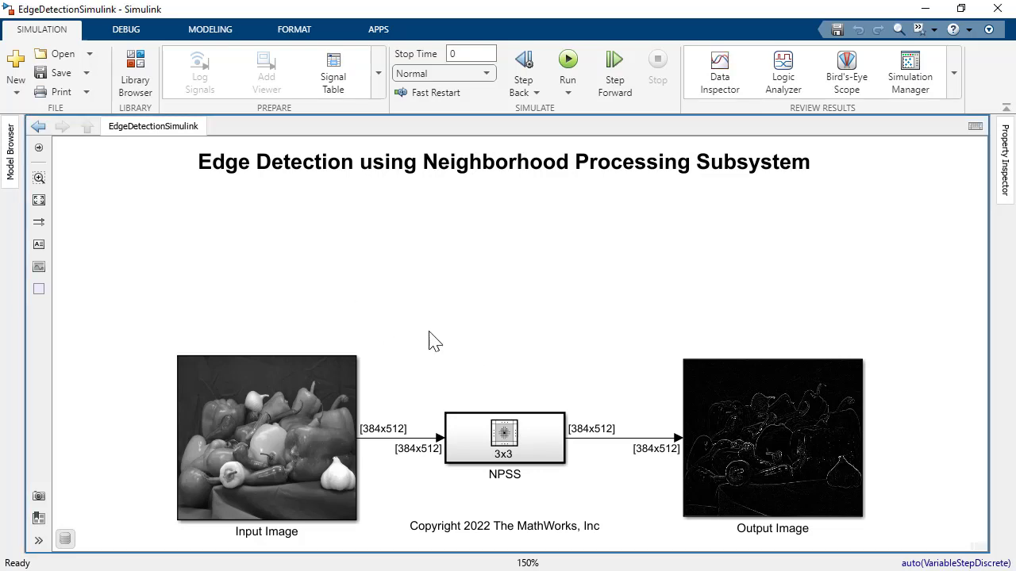
pyautogui.doubleClick(505, 438)
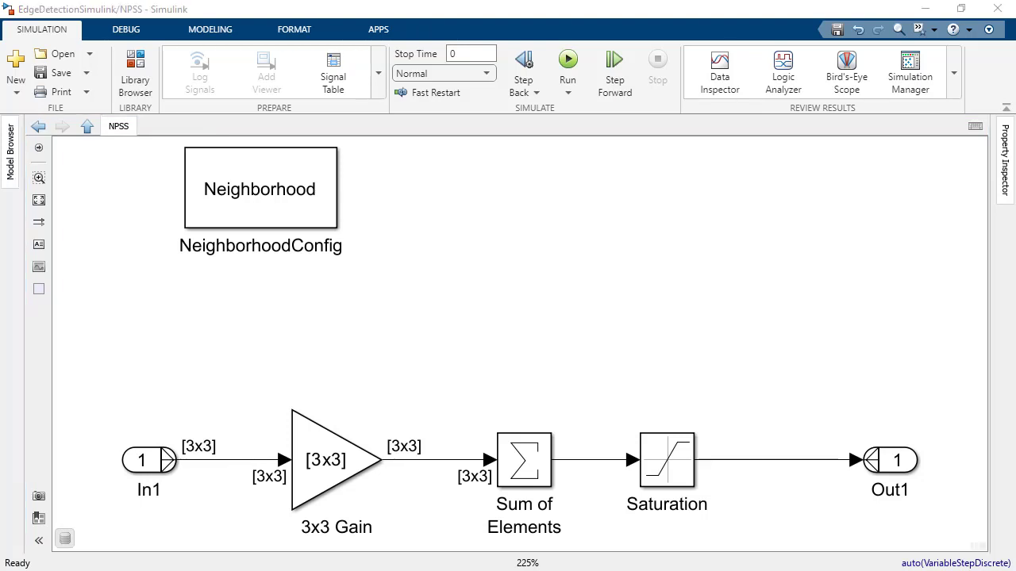
pyautogui.click(326, 460)
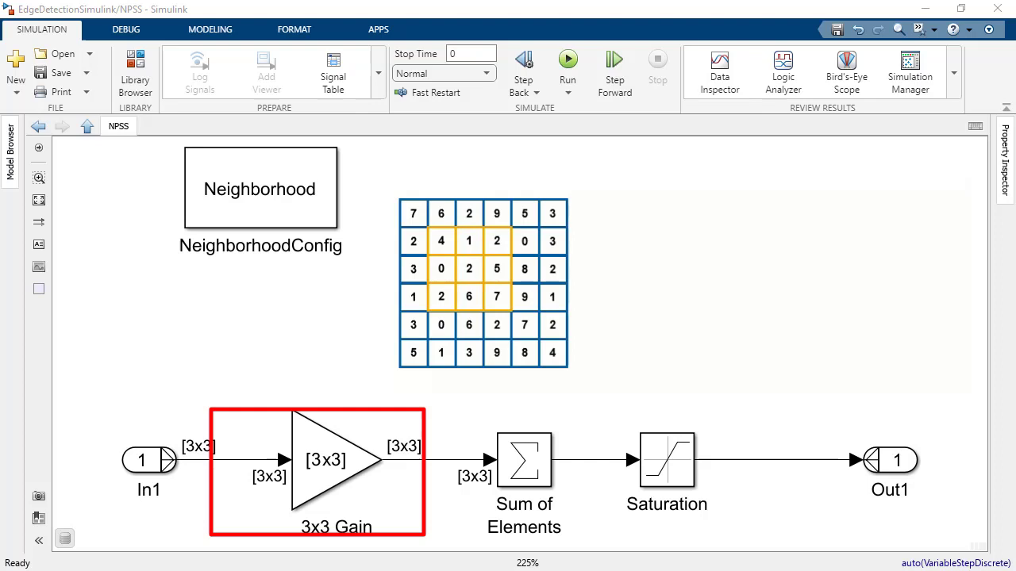
pyautogui.click(524, 460)
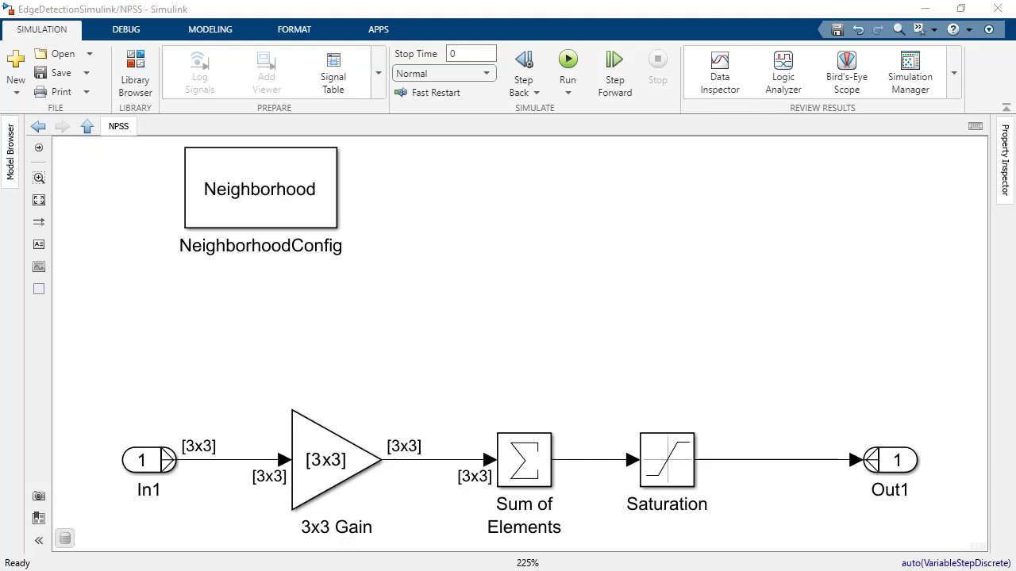
pyautogui.click(261, 188)
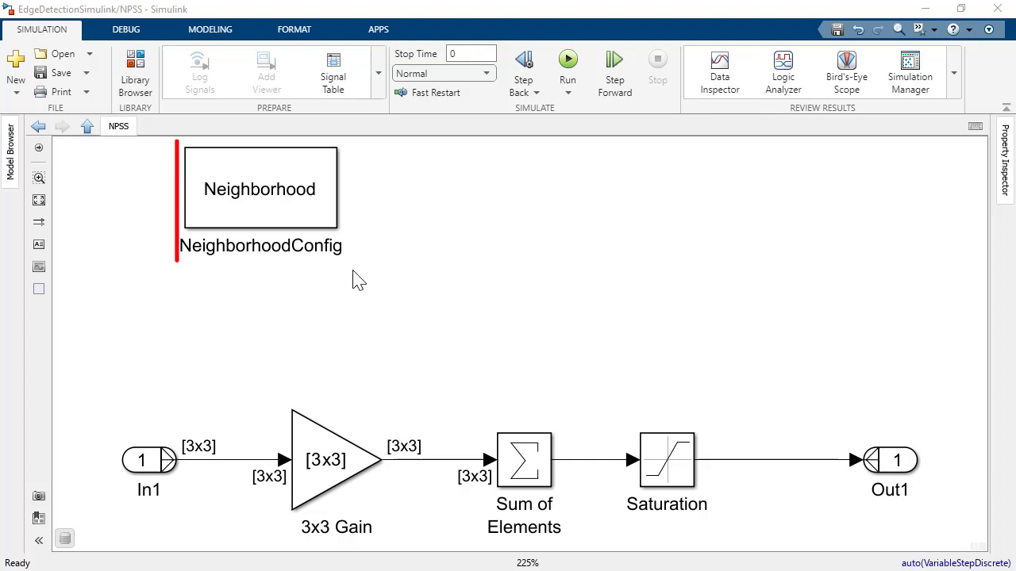
pyautogui.click(260, 188)
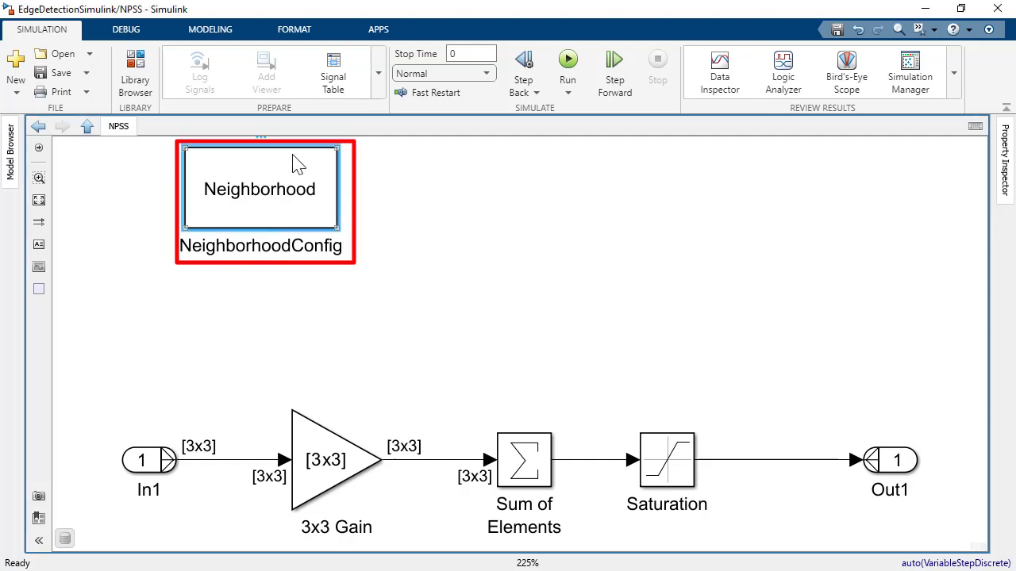
# - Review NeighborhoodConfig's [3 3] neighborhood size and list the Output size choices
pyautogui.doubleClick(260, 187)
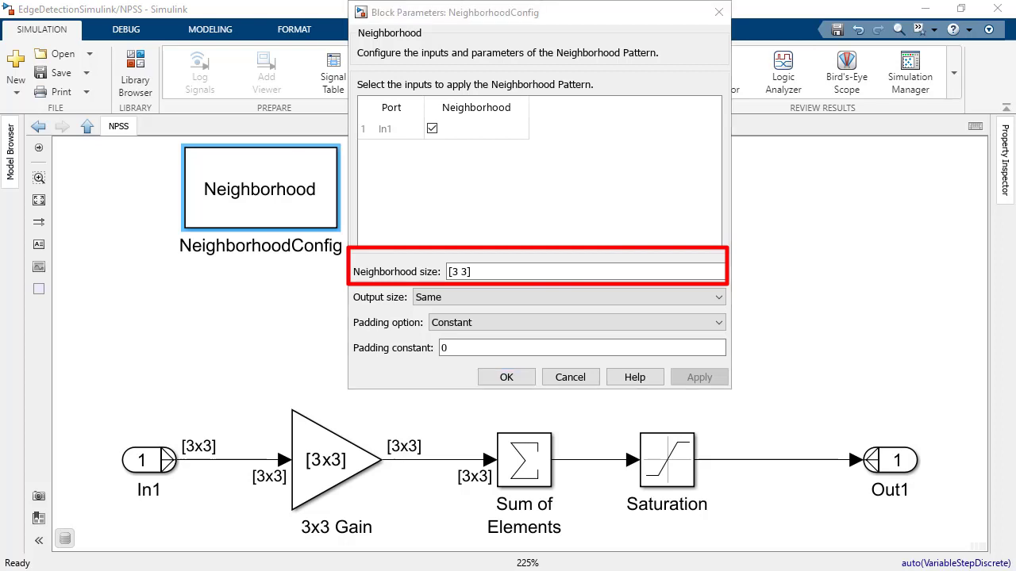
pyautogui.click(568, 297)
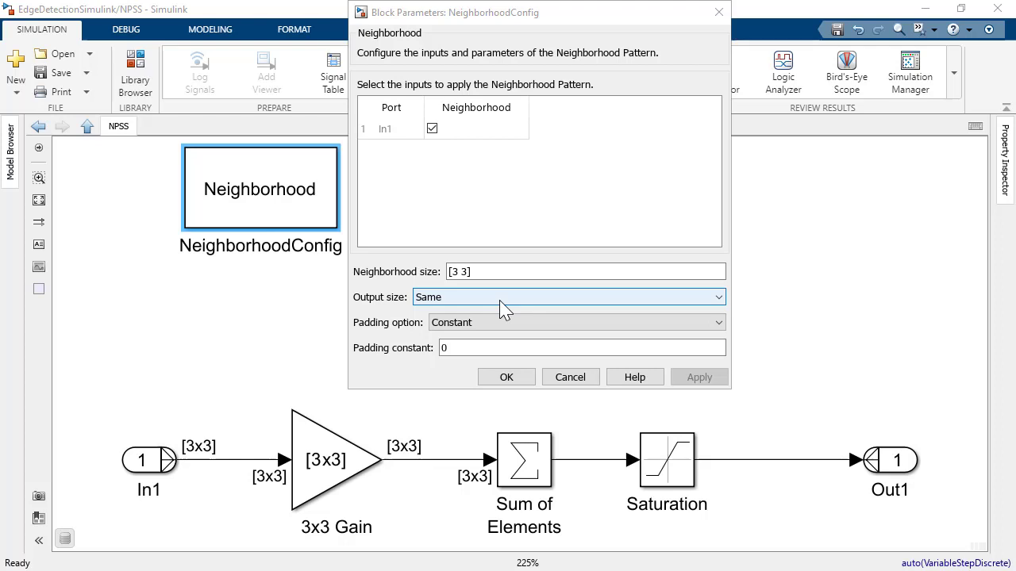
pyautogui.click(568, 297)
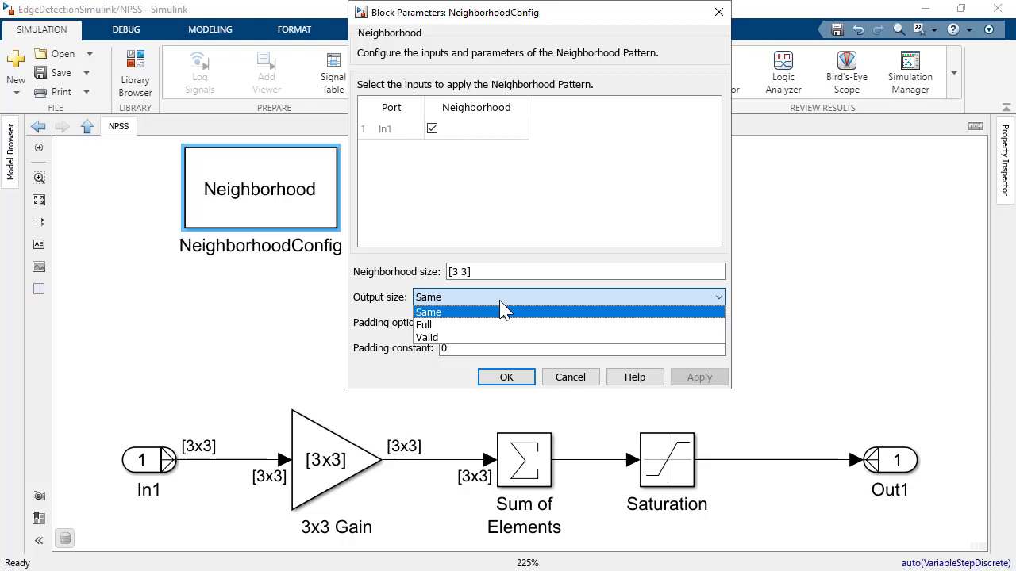
# - Keep Output size Same and Padding Constant (0), then confirm the NeighborhoodConfig settings
pyautogui.click(429, 311)
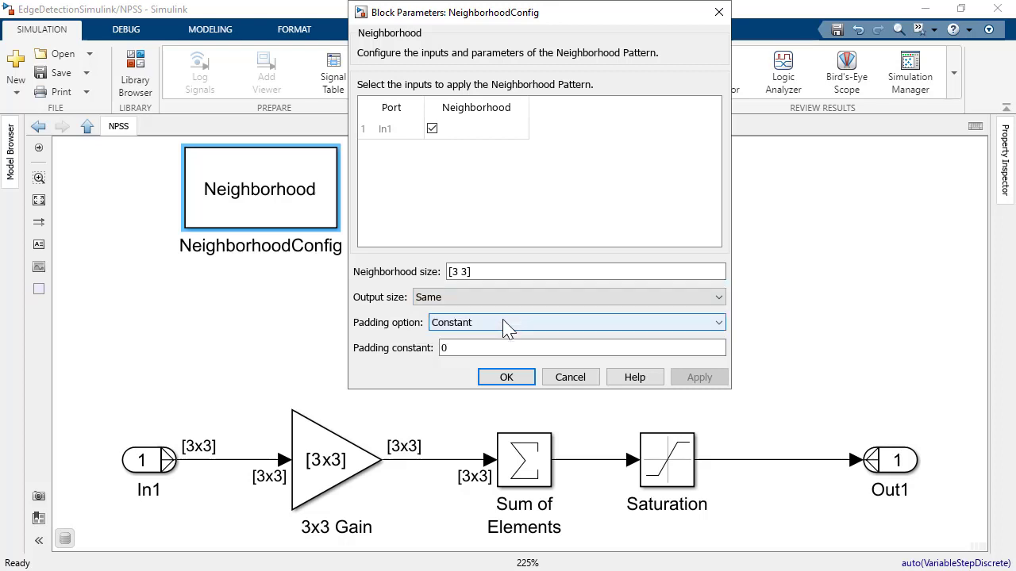
pyautogui.click(574, 322)
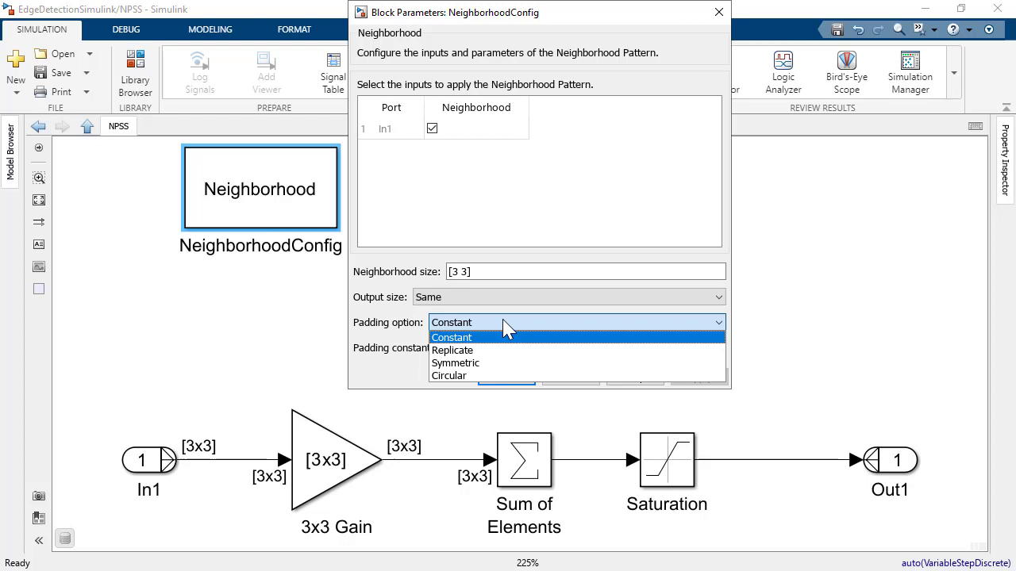
pyautogui.click(451, 336)
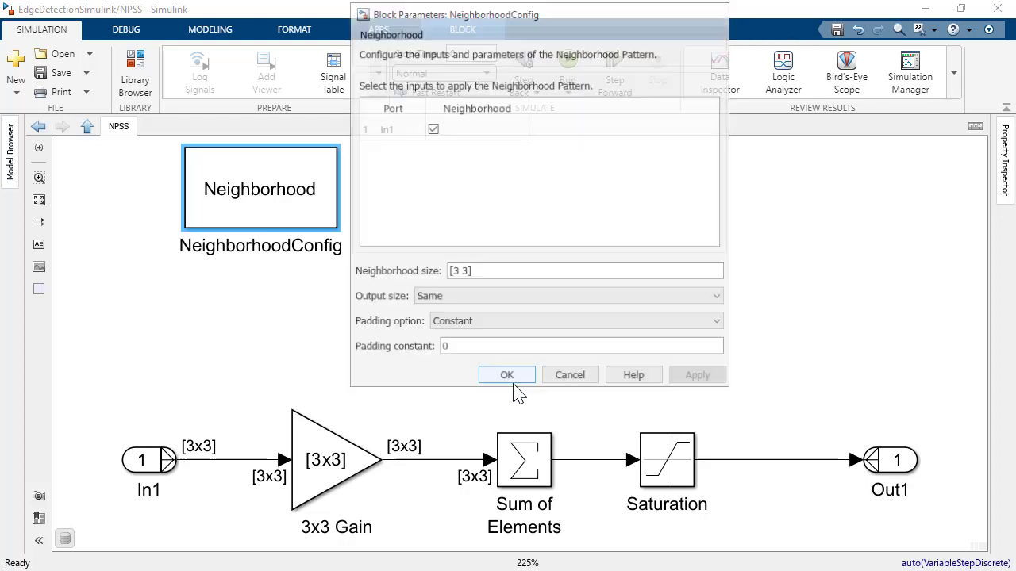
pyautogui.click(506, 375)
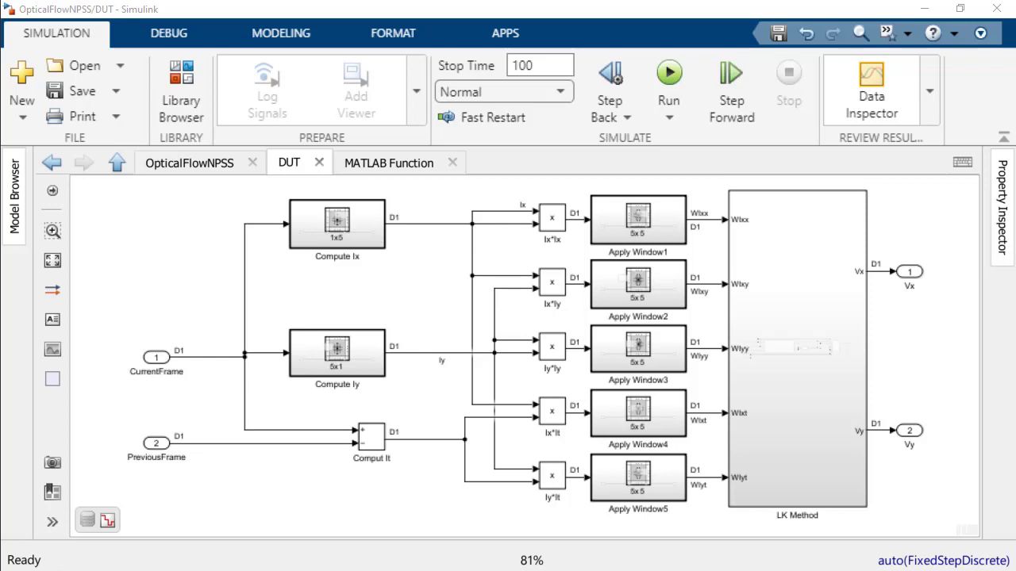
pyautogui.moveTo(696, 254)
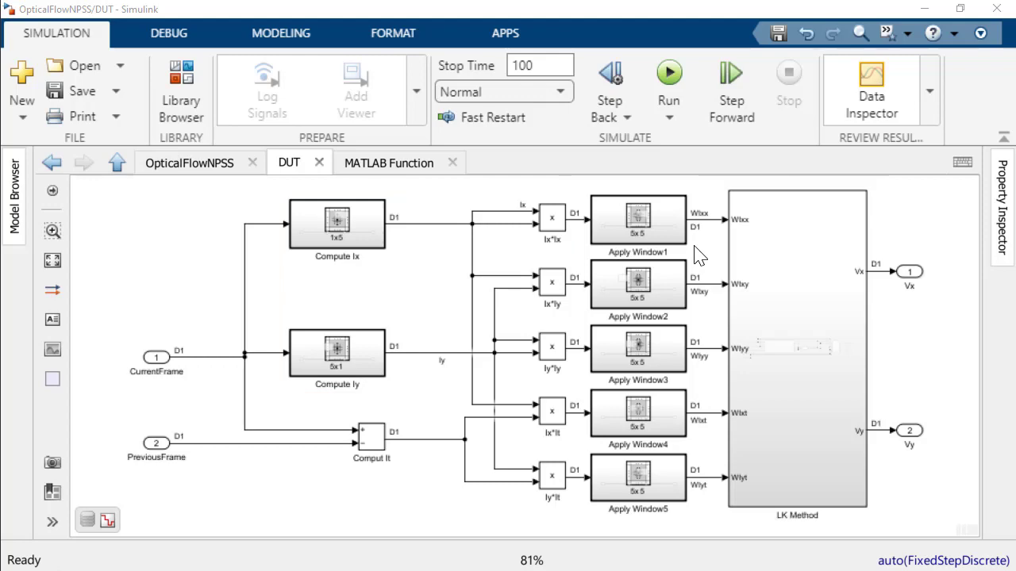
# - Start the simulation of the OpticalFlowNPSS model from the Simulation toolstrip
pyautogui.click(668, 76)
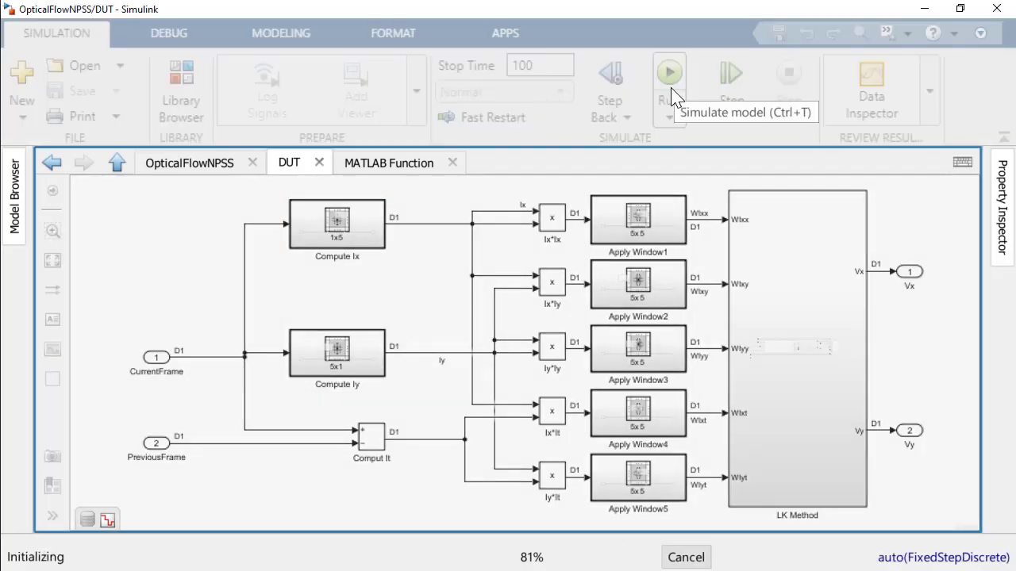
# - Let the optical flow simulation finish while the Motion Vector LK viewer shows the road video
pyautogui.click(670, 73)
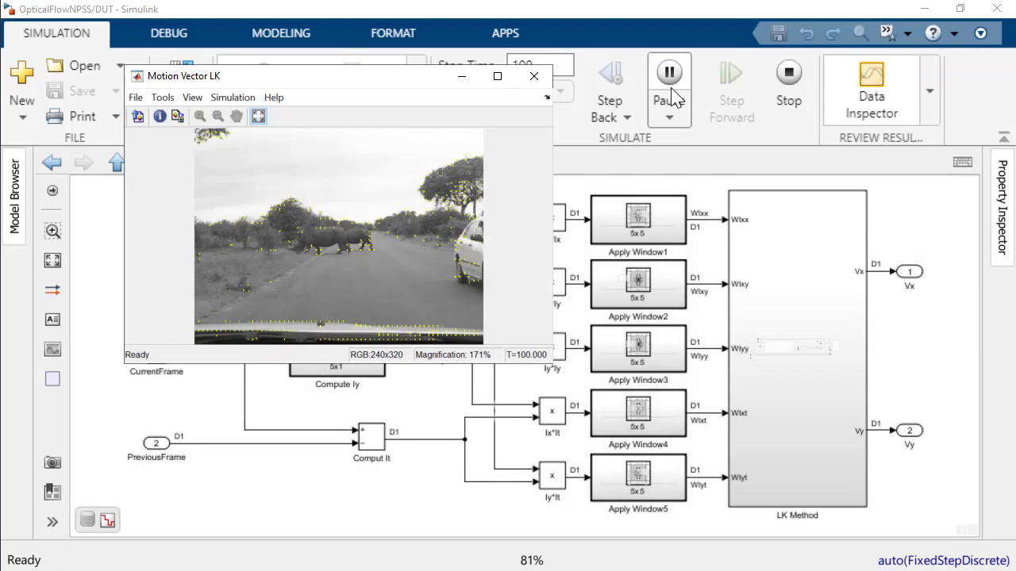
pyautogui.click(670, 73)
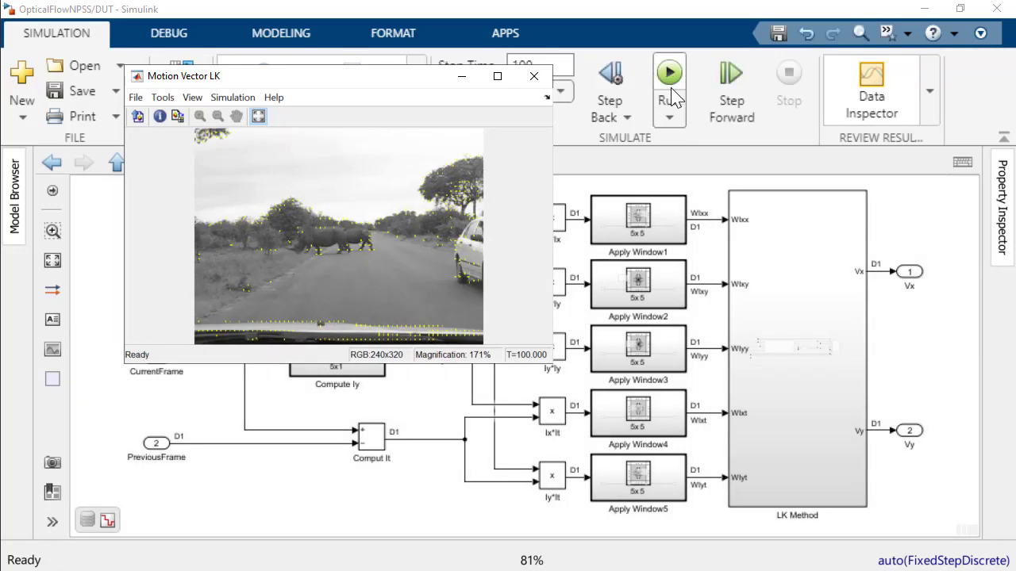